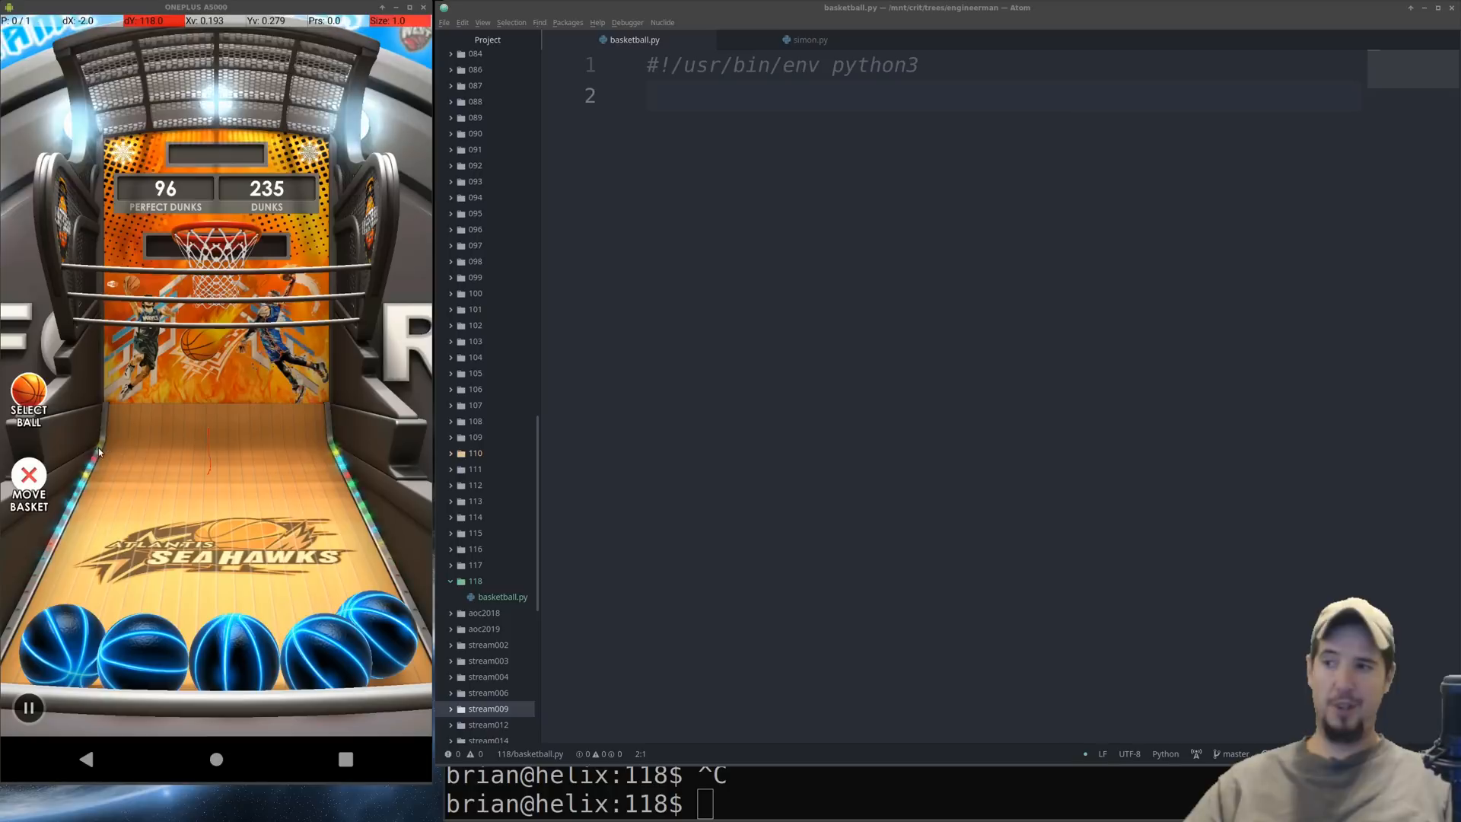
Step: Toggle the game's moving-basket setting off and back on before writing the ADB connection code
{"action": "left_click", "coordinate": [28, 475]}
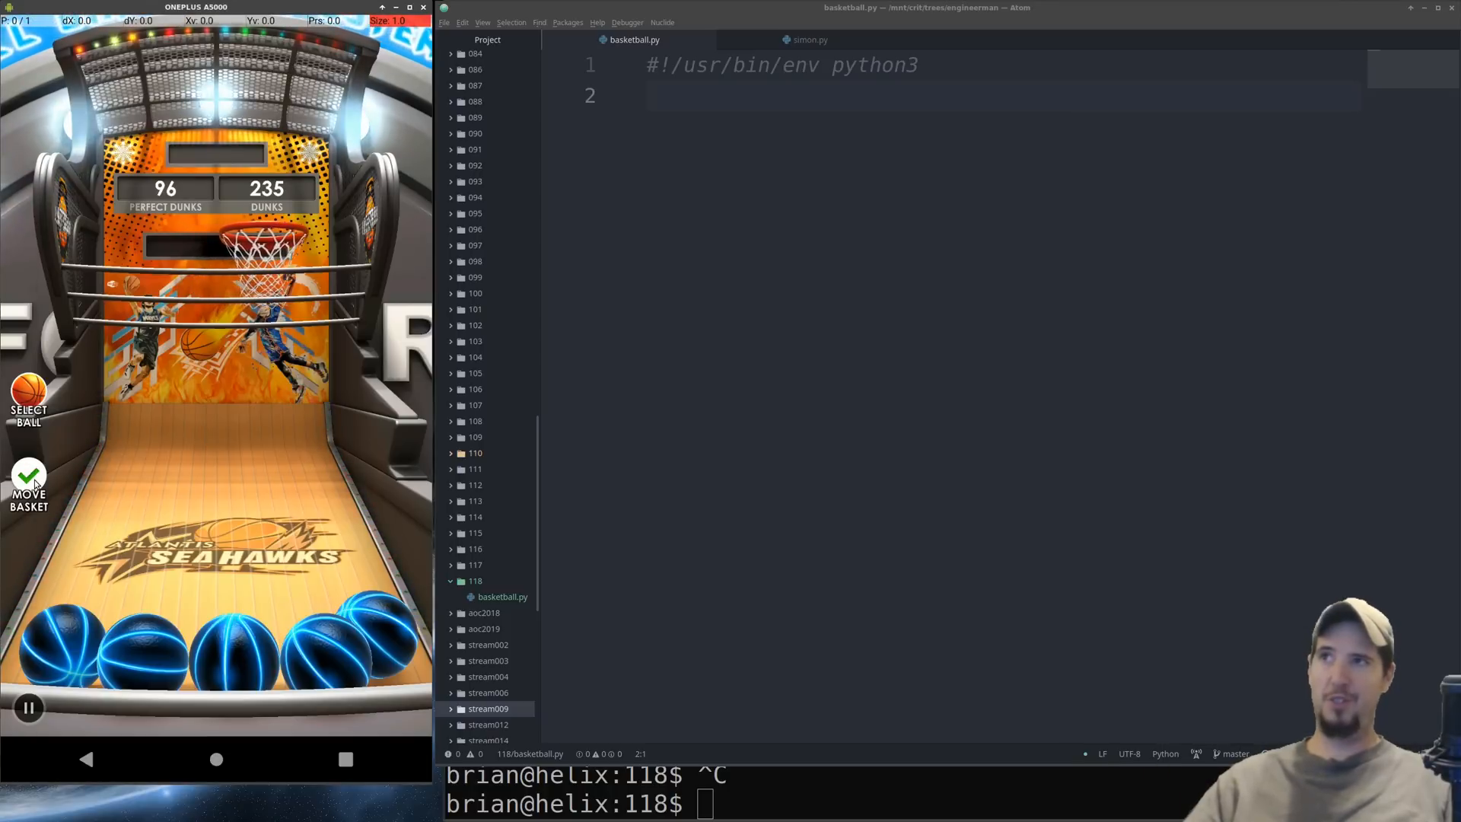
{"action": "left_click", "coordinate": [28, 475]}
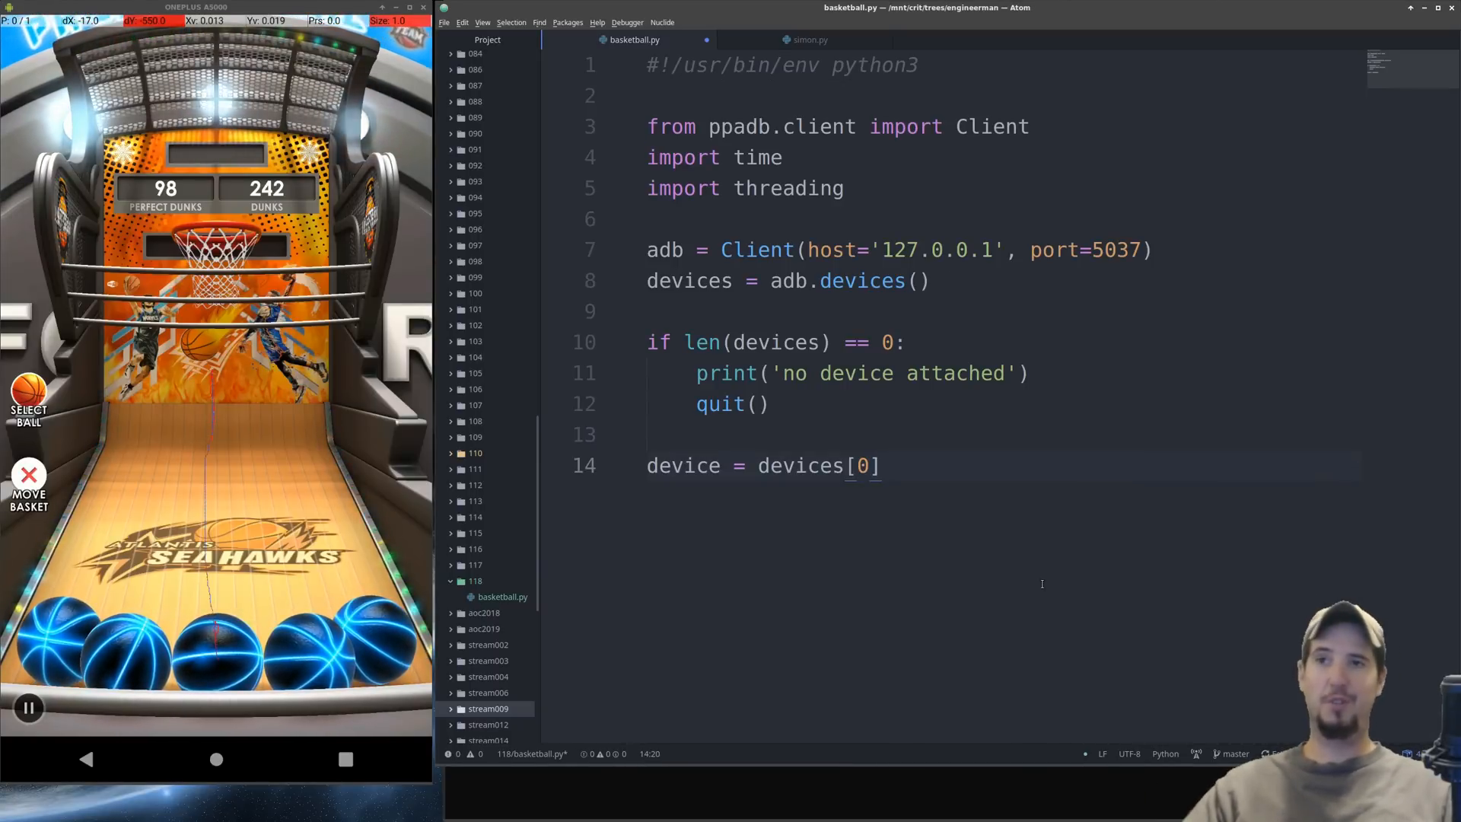
{"action": "type", "text": "while True:"}
{"action": "type", "text": "device.shell(f'input touchscreen swipe "}
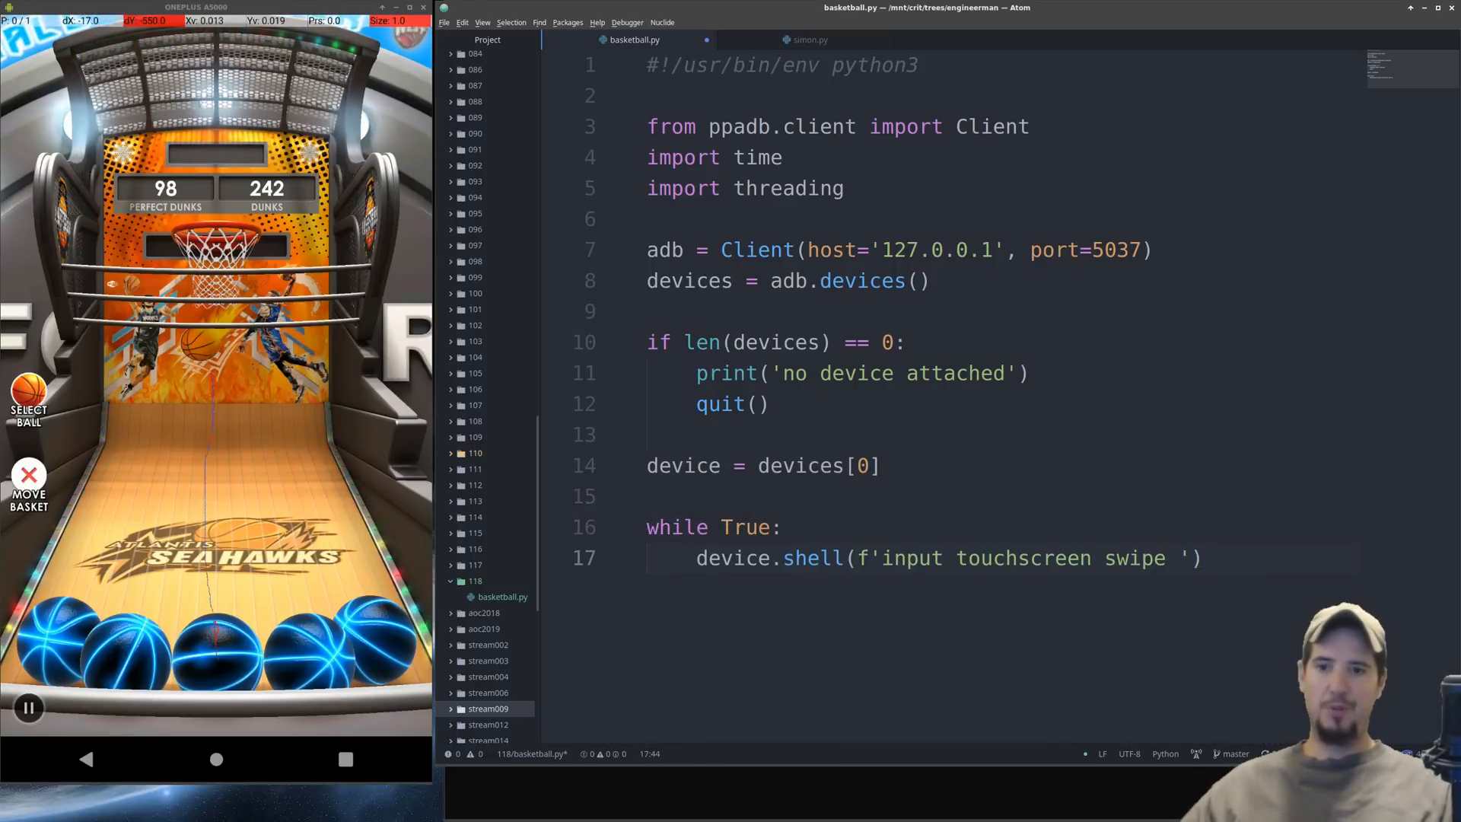
{"action": "type", "text": "540"}
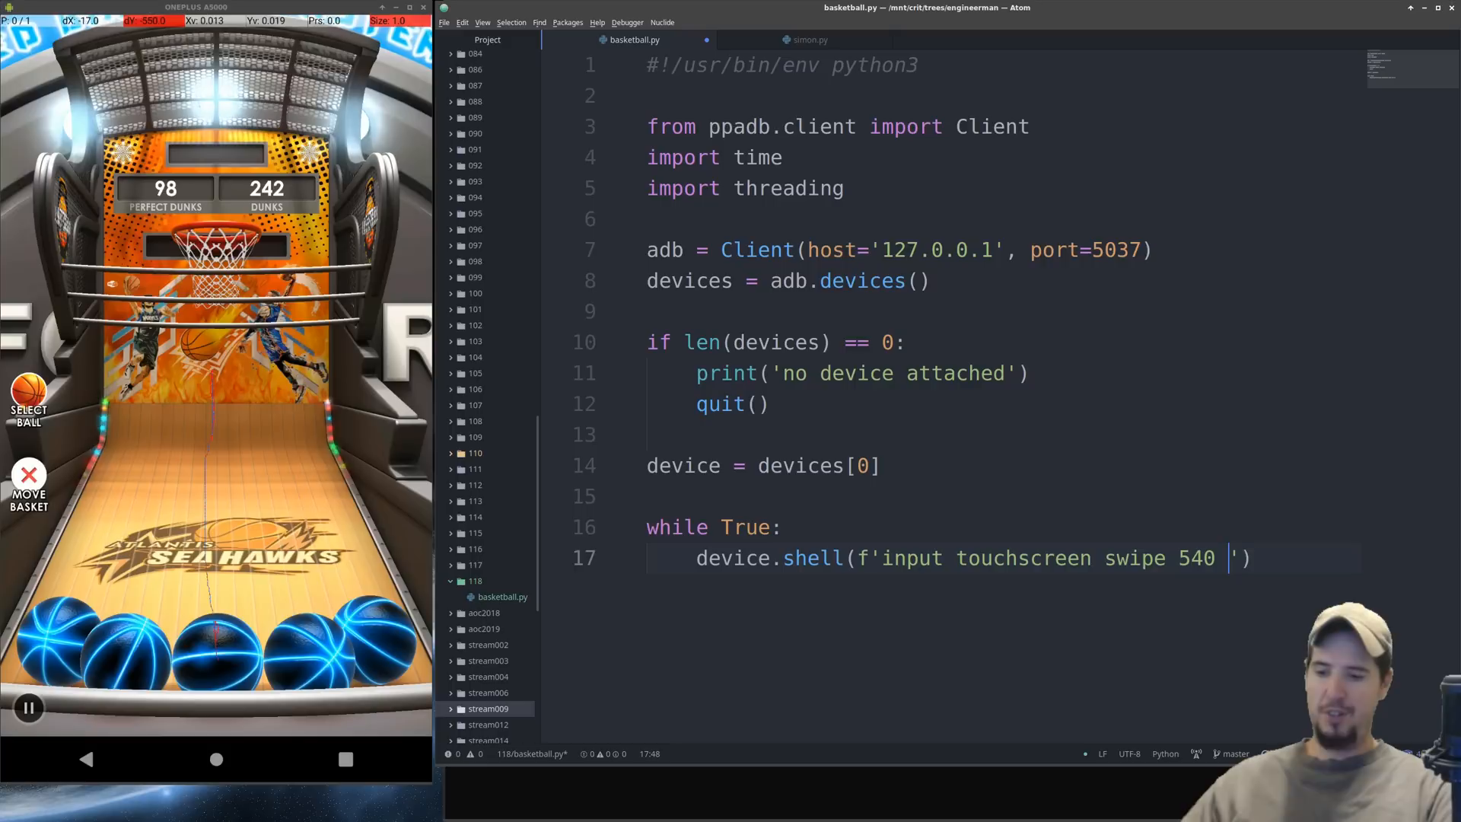
{"action": "type", "text": "1600 540"}
{"action": "type", "text": "python3 basketball.py"}
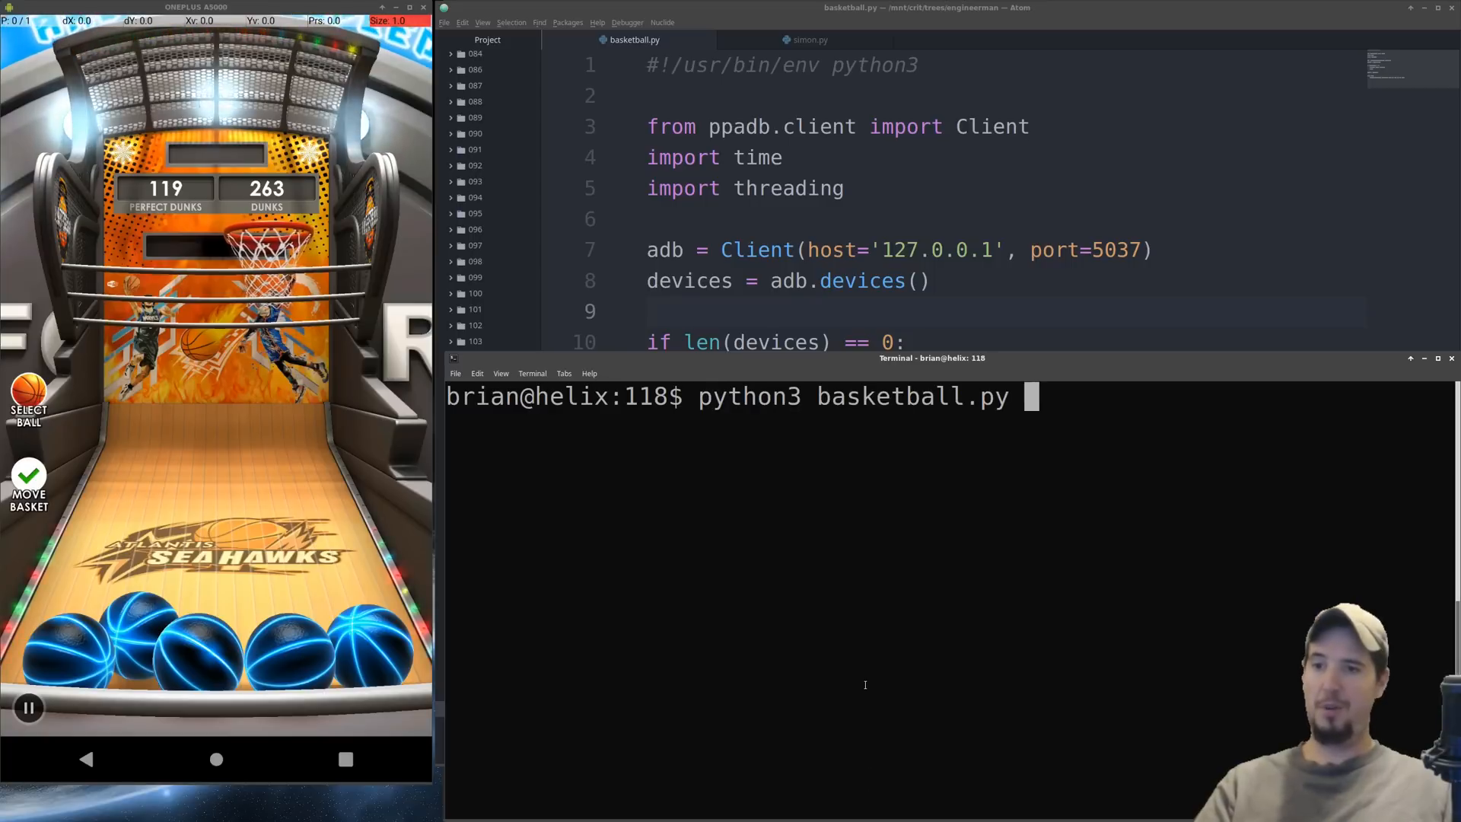
{"action": "key", "text": "Return"}
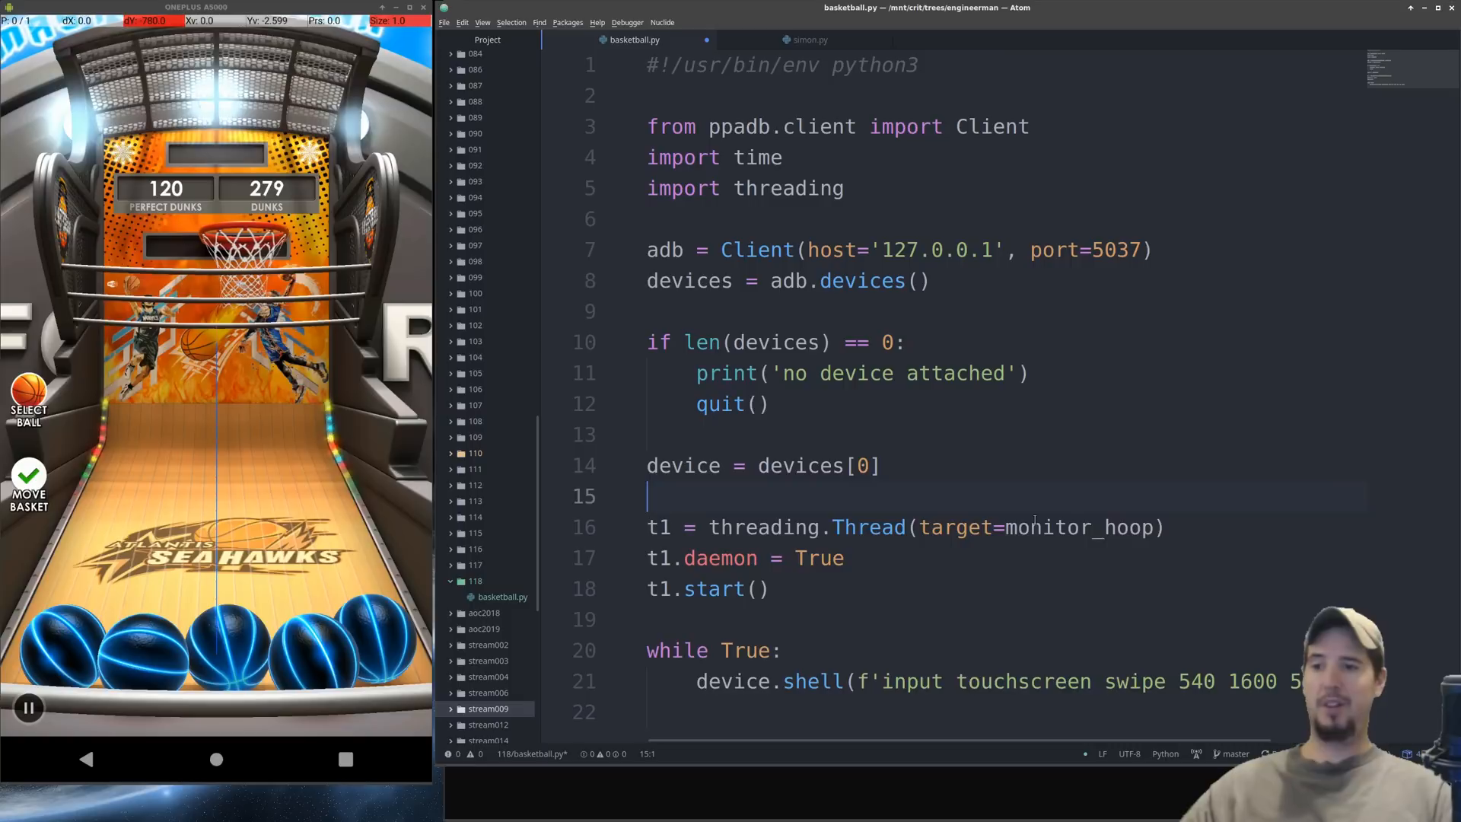
Step: Define monitor_hoop() with global shoot_x and an input('') wait for Enter
{"action": "type", "text": "def m"}
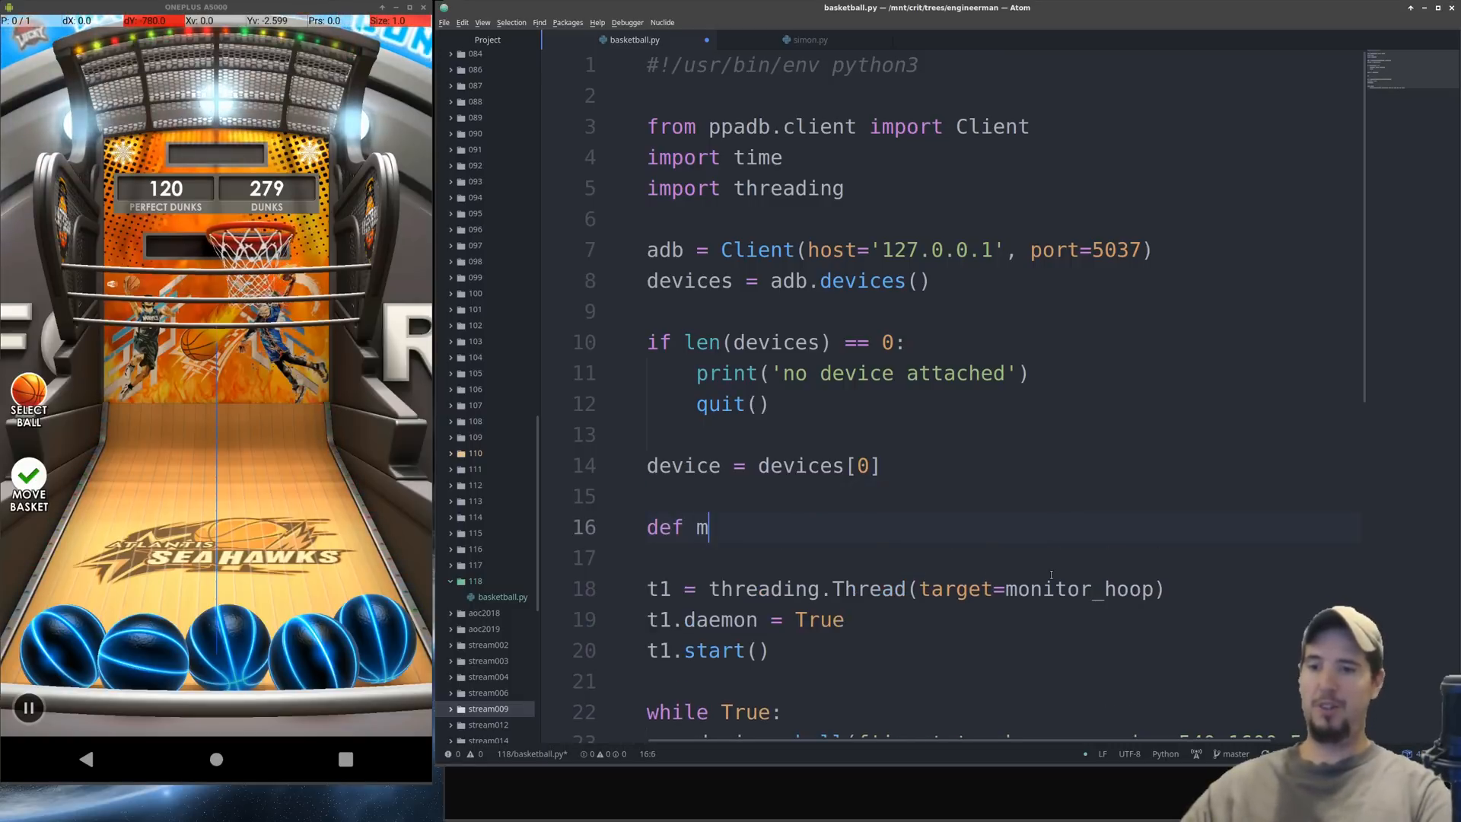
{"action": "type", "text": "onitor_hoop():"}
{"action": "type", "text": "shoot_x = None"}
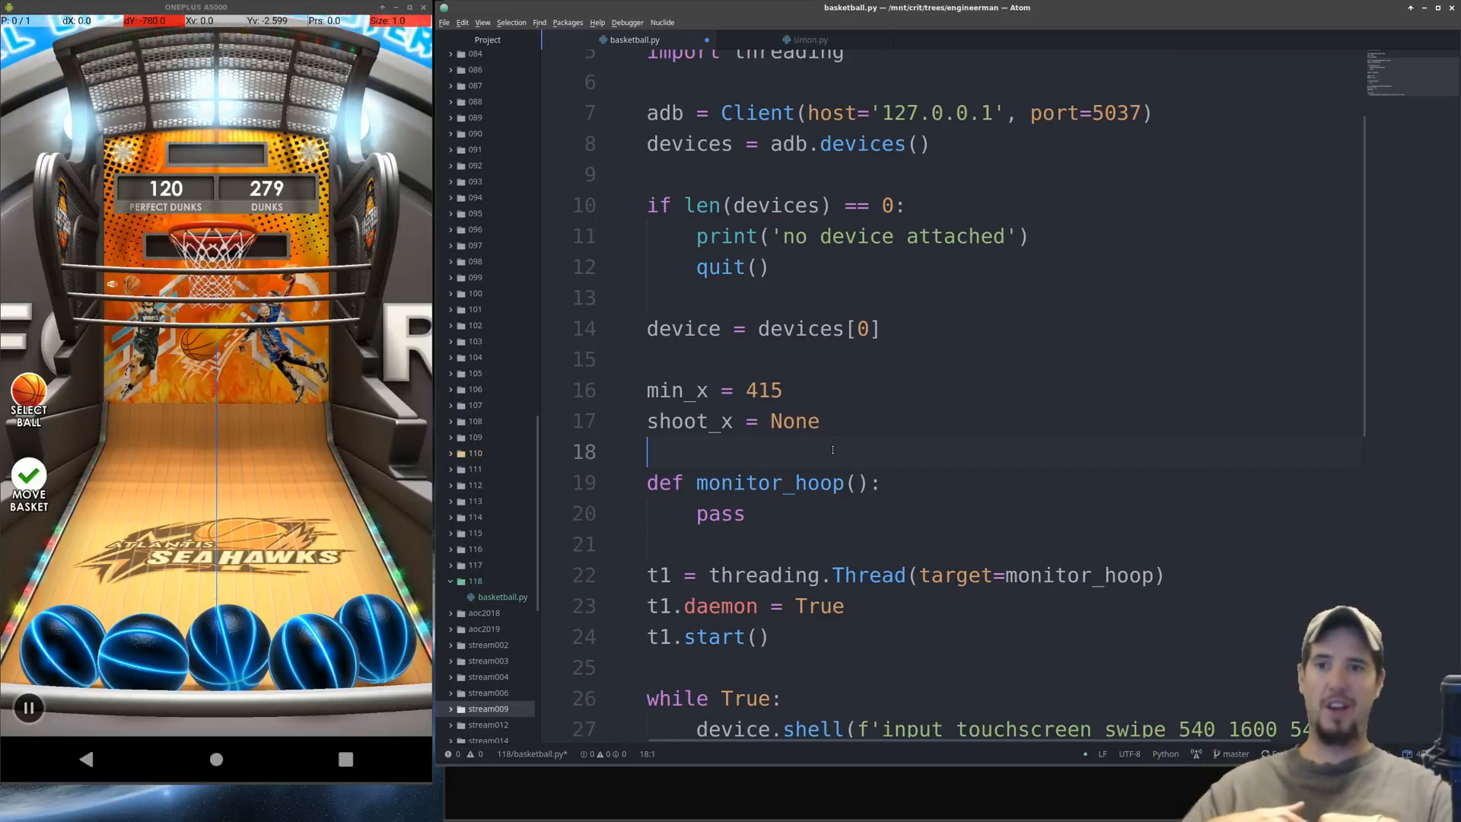
{"action": "type", "text": "global shoot_x"}
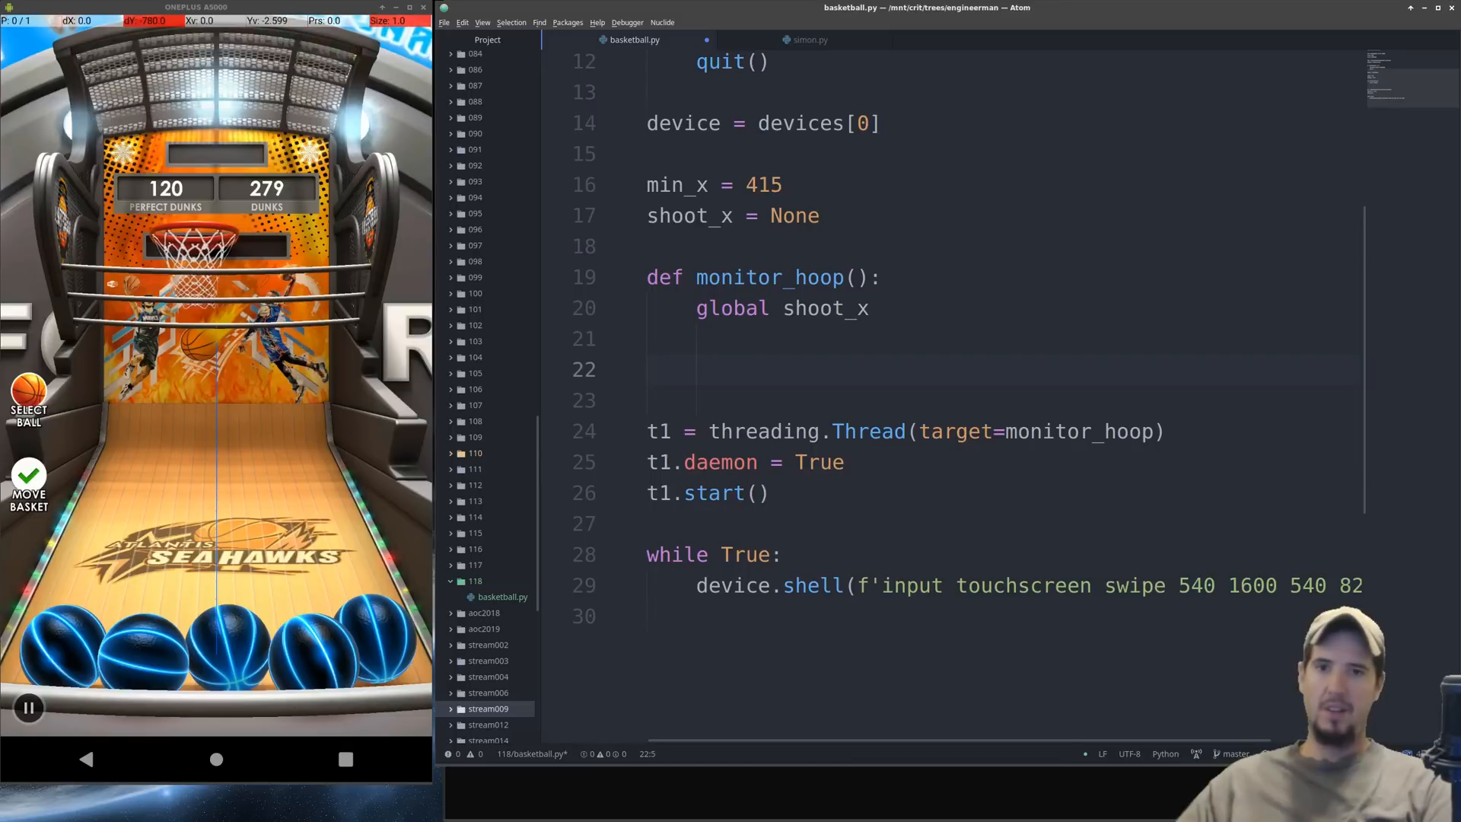
{"action": "type", "text": "input()"}
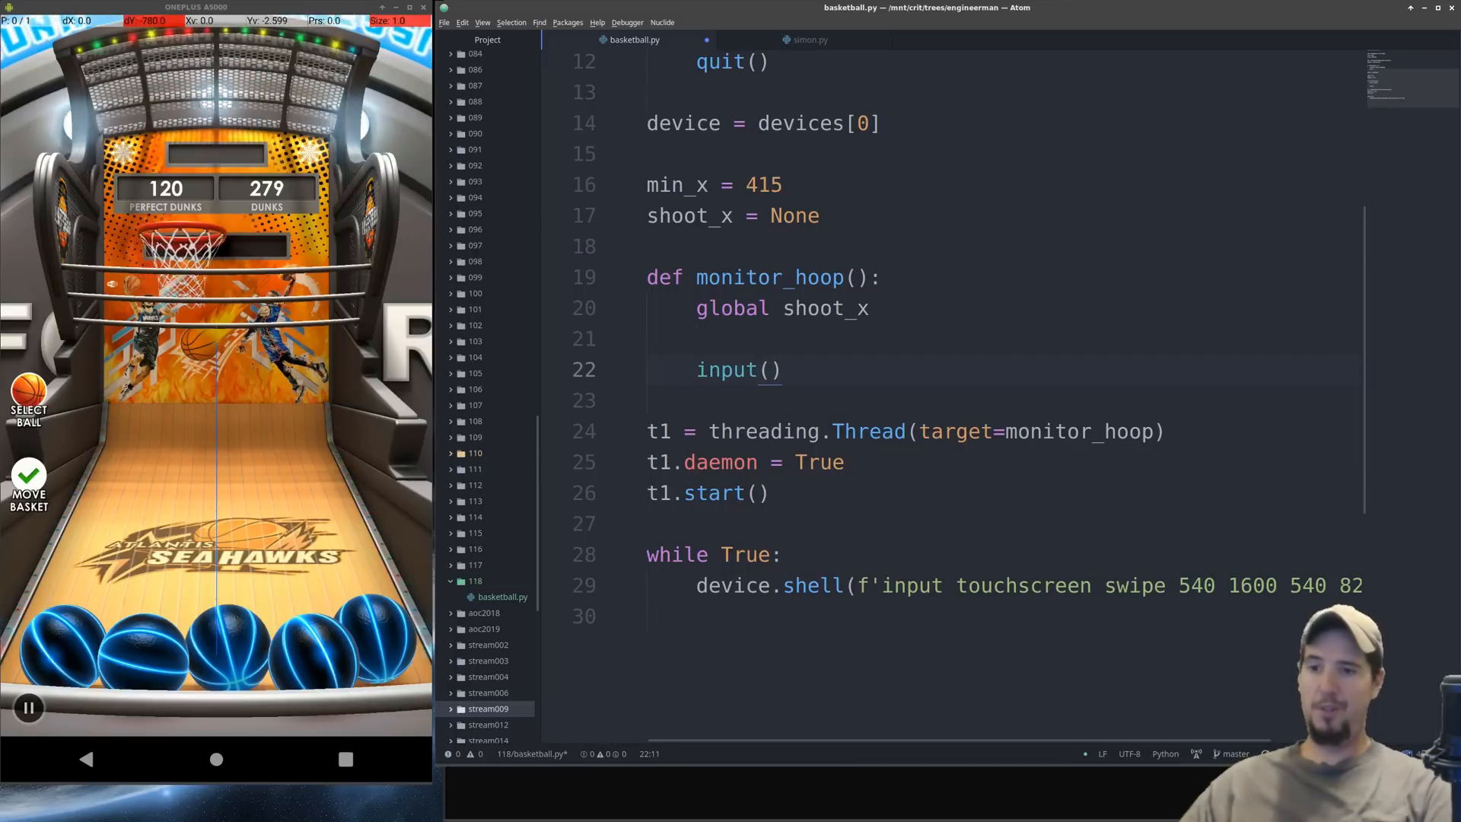
{"action": "type", "text": "''"}
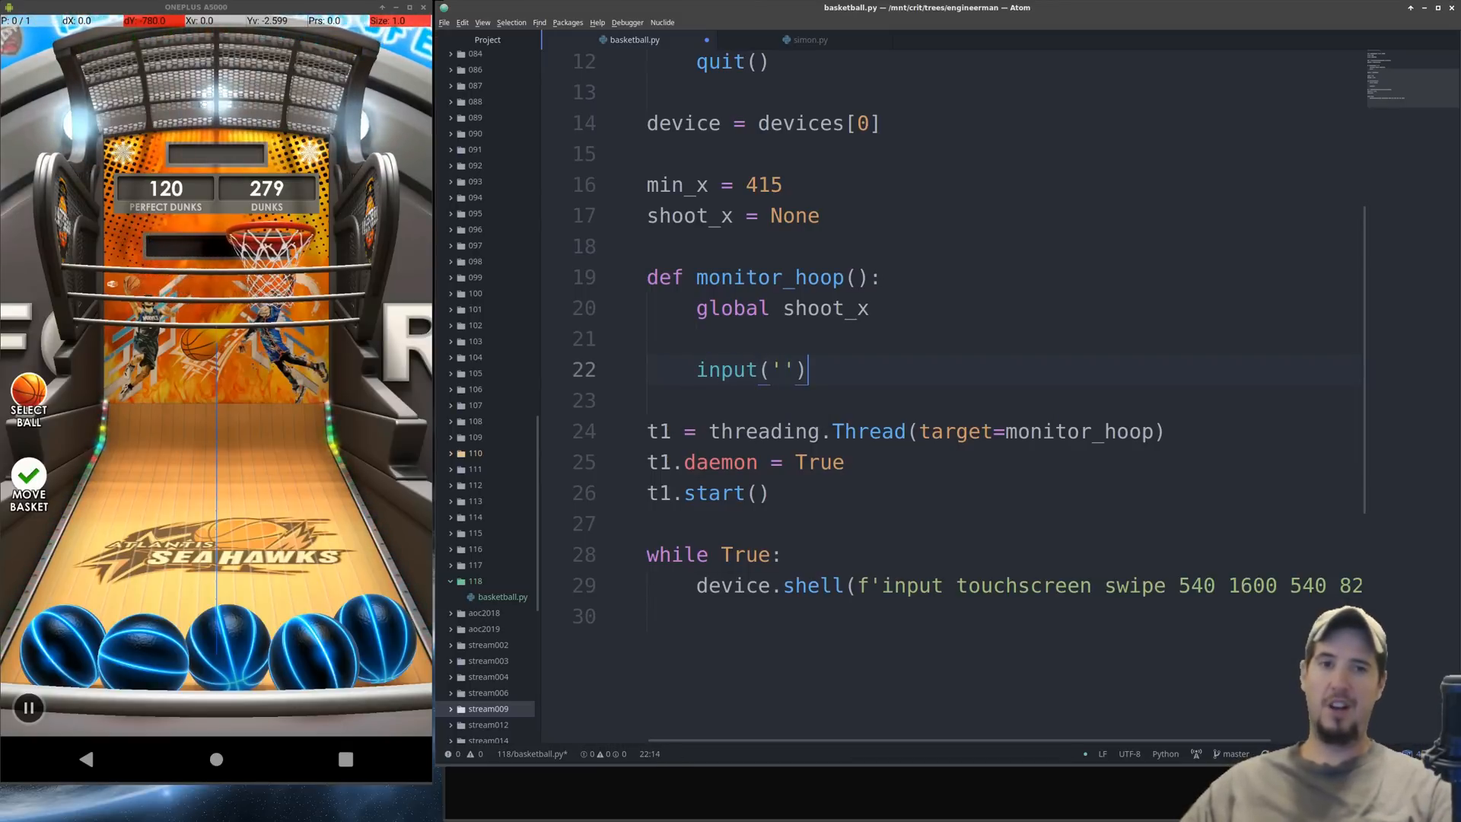
Step: Paste the while True loop computing cycle, perc1, perc2 and shoot_x into monitor_hoop
{"action": "key", "text": "enter"}
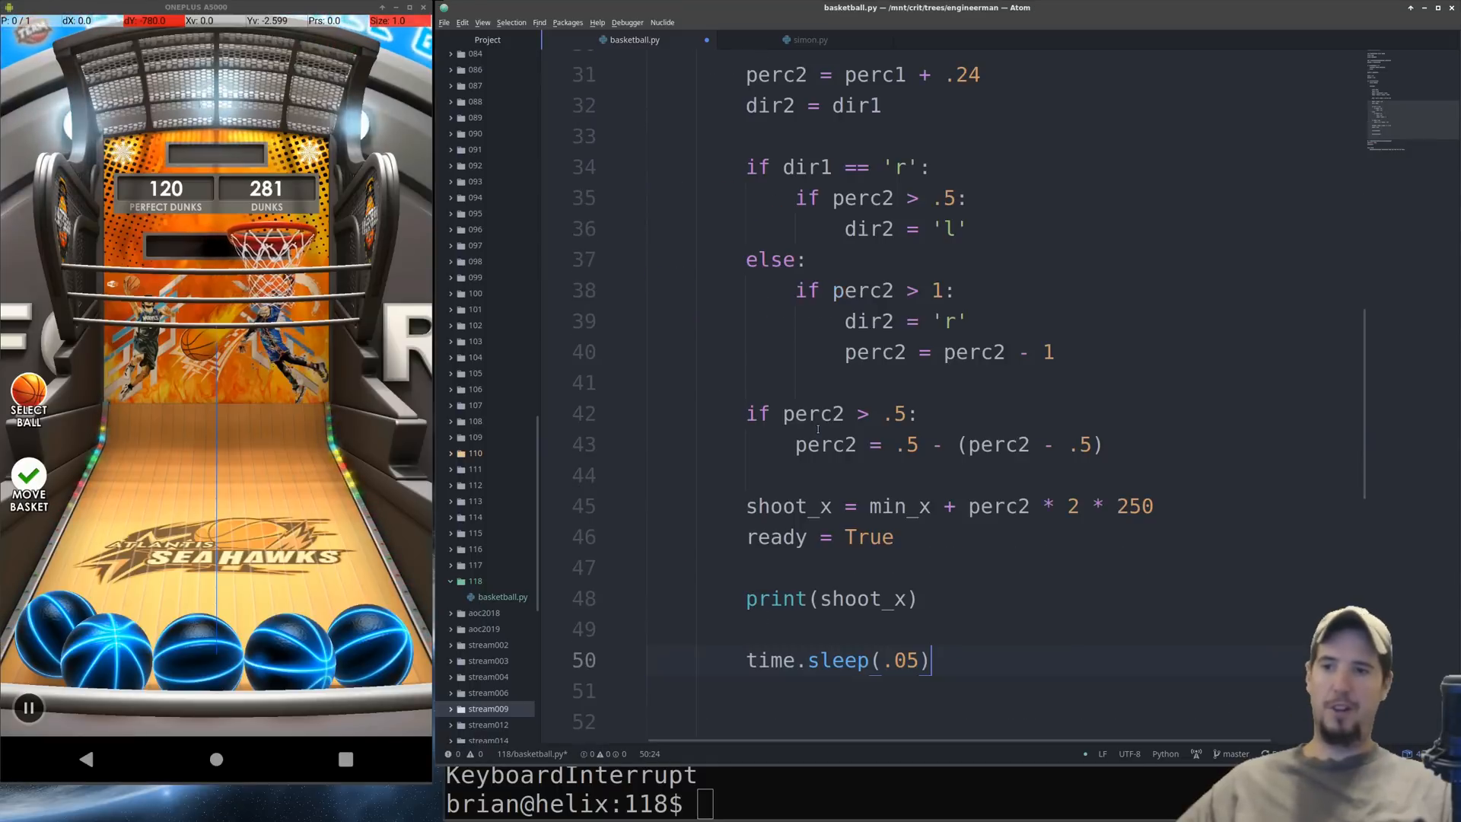
{"action": "scroll", "scroll_direction": "up", "scroll_amount": 3}
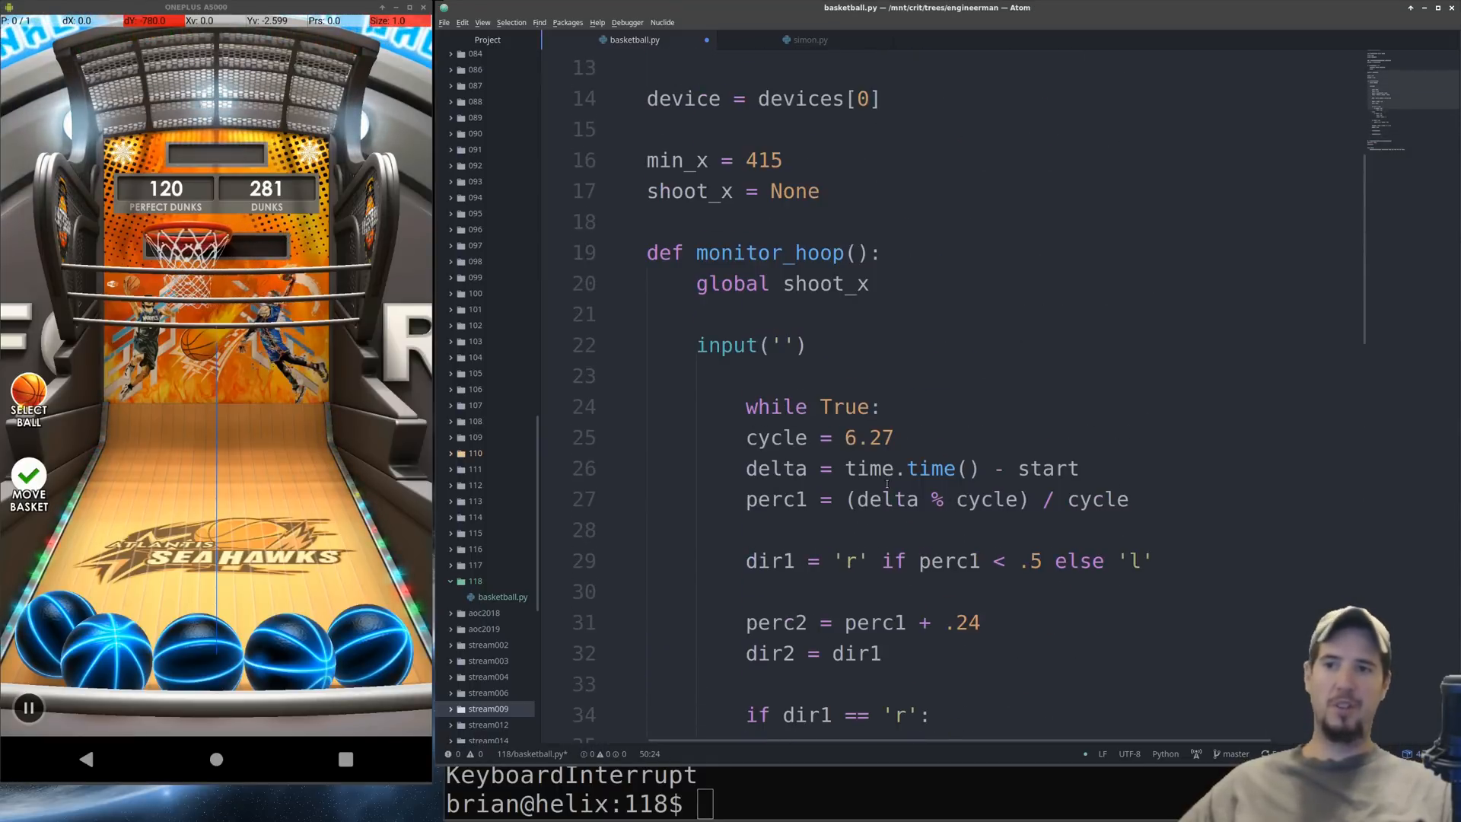
Step: Edit the loop to cycle 6.25 and a single 'if dir == 'l' and perc2 > 1' wrap check
{"action": "left_click", "coordinate": [748, 406]}
{"action": "type", "text": "if dir == 'l' and perc2 > 1:"}
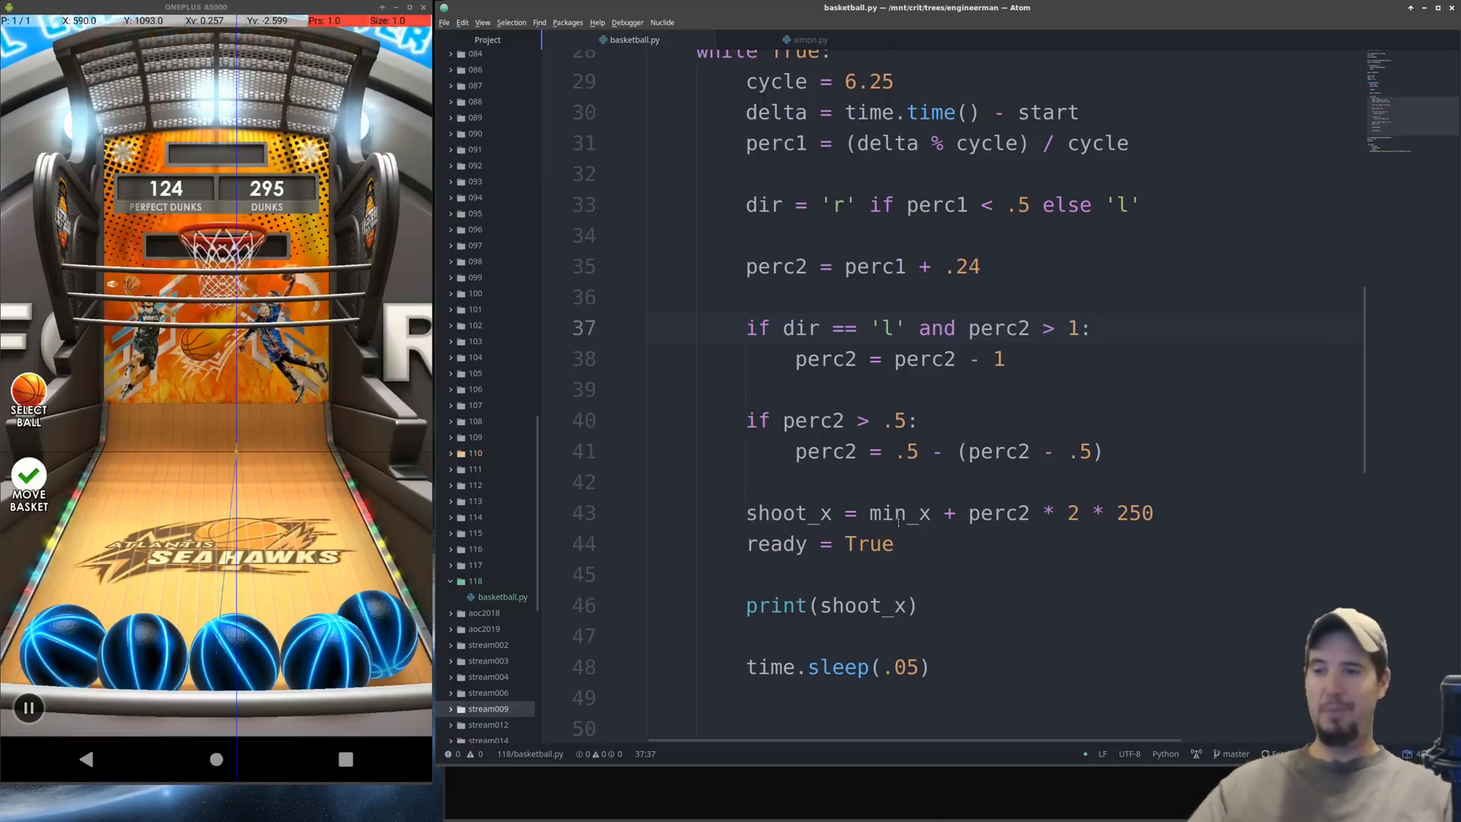
Step: Change time.sleep(.05) in monitor_hoop to time.sleep(.005)
{"action": "left_click", "coordinate": [1089, 328]}
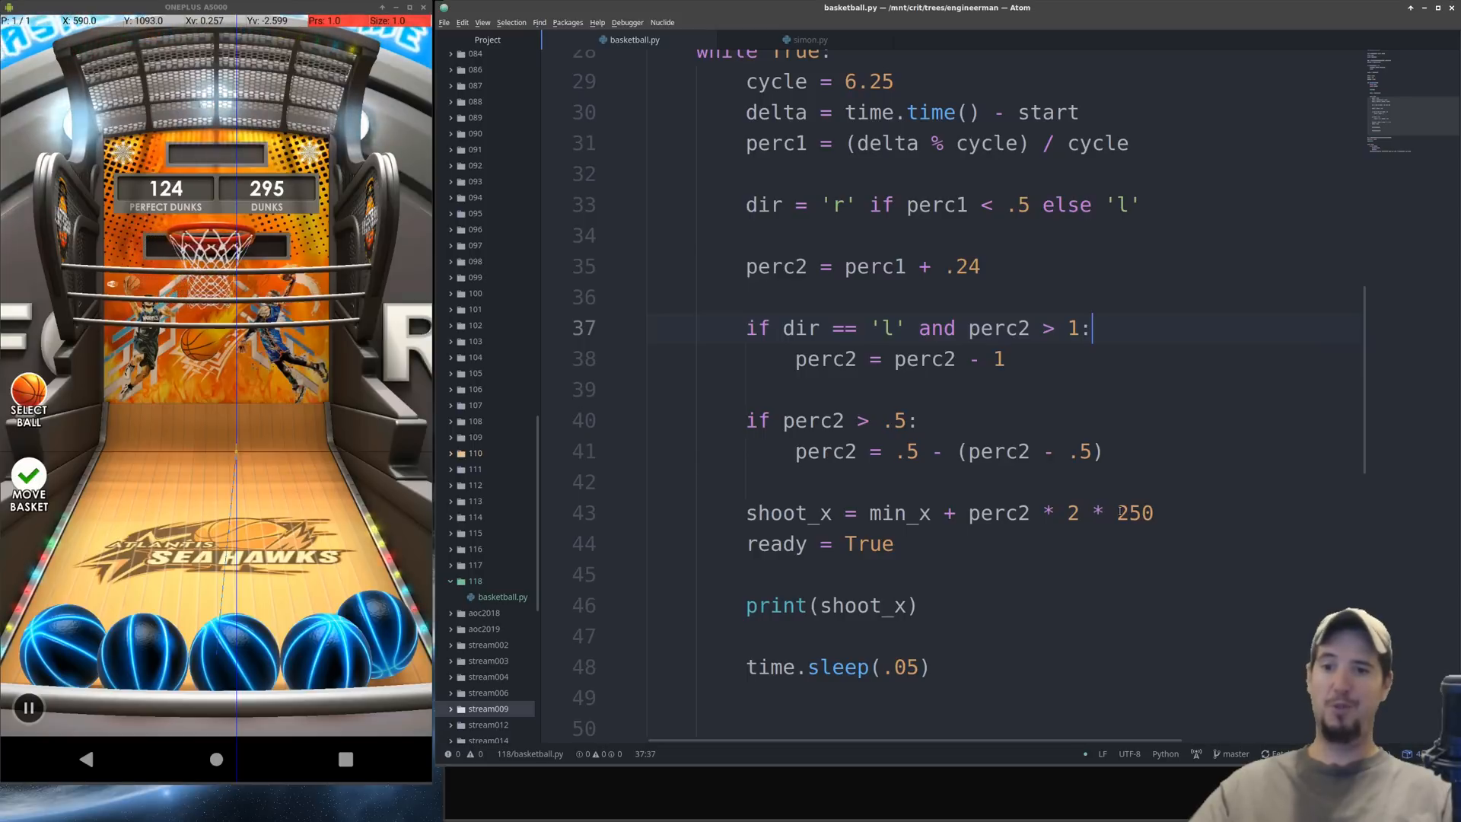
{"action": "double_click", "coordinate": [1134, 512]}
{"action": "type", "text": "0"}
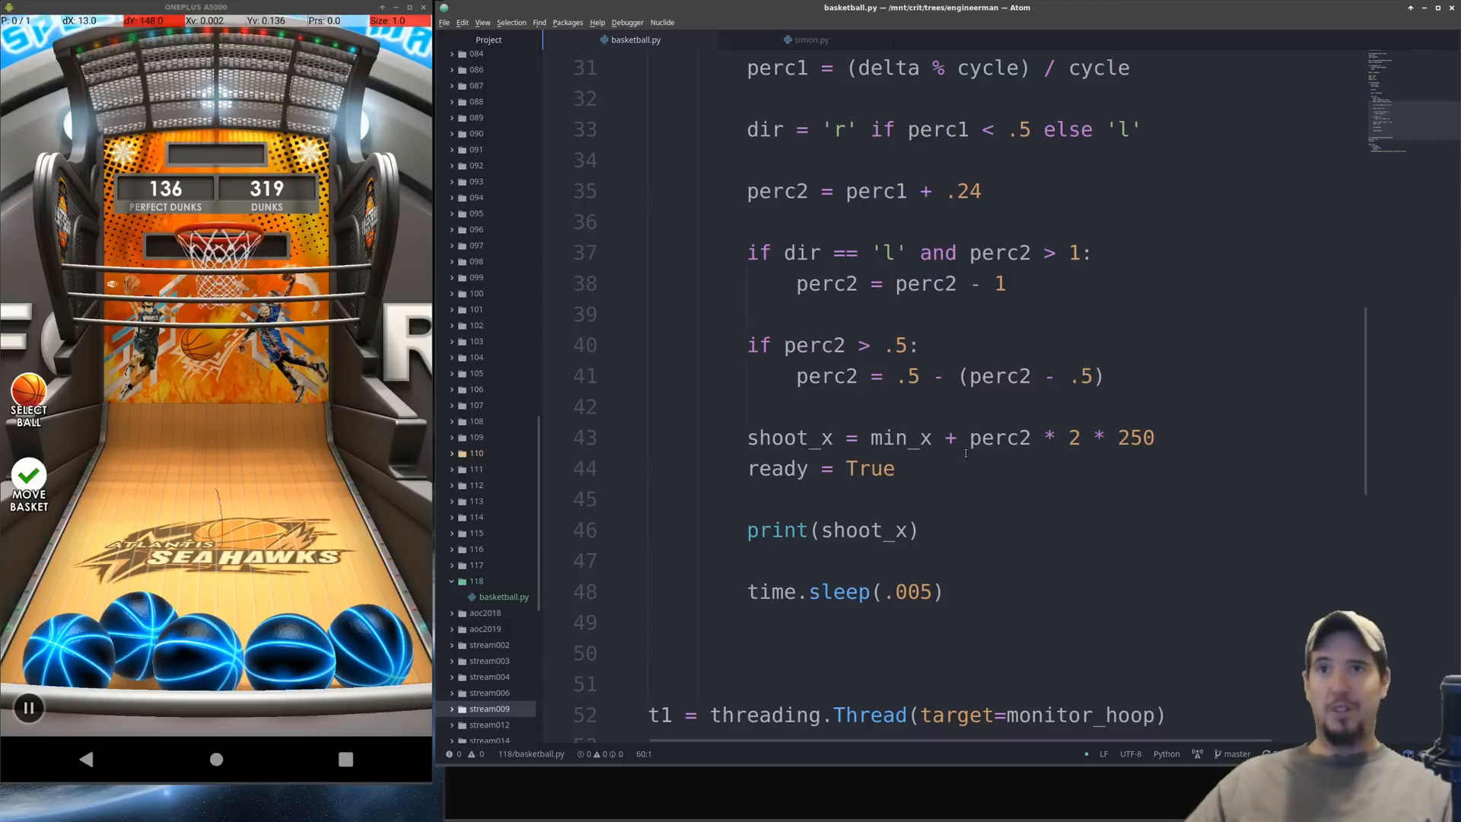
Step: Run python3 basketball.py in the Terminal beside the code
{"action": "scroll", "scroll_direction": "down", "scroll_amount": 3}
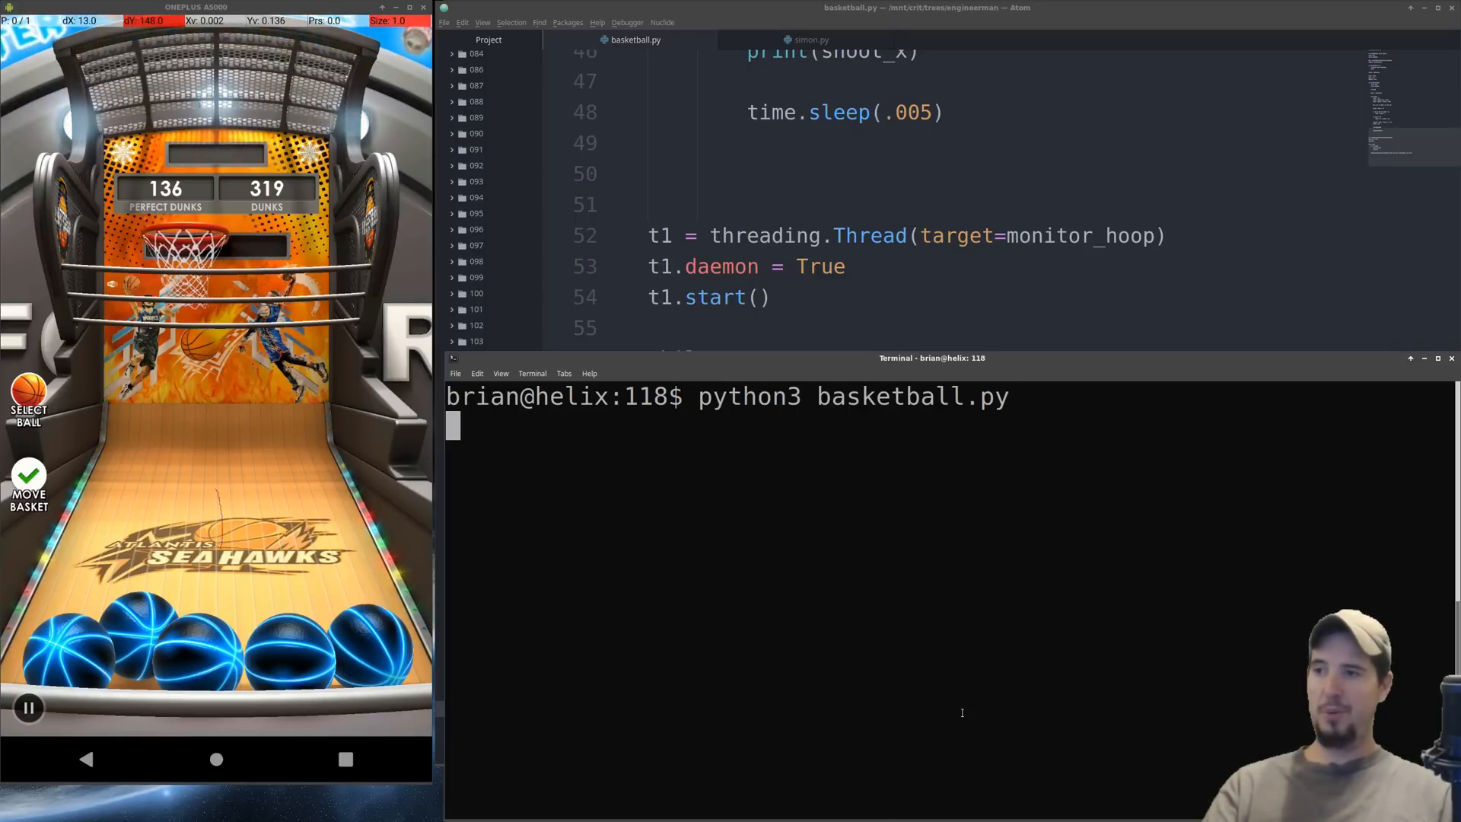
Step: Start shooting with Enter, let the score reach 401, then interrupt the script with Ctrl+C
{"action": "key", "text": "Return"}
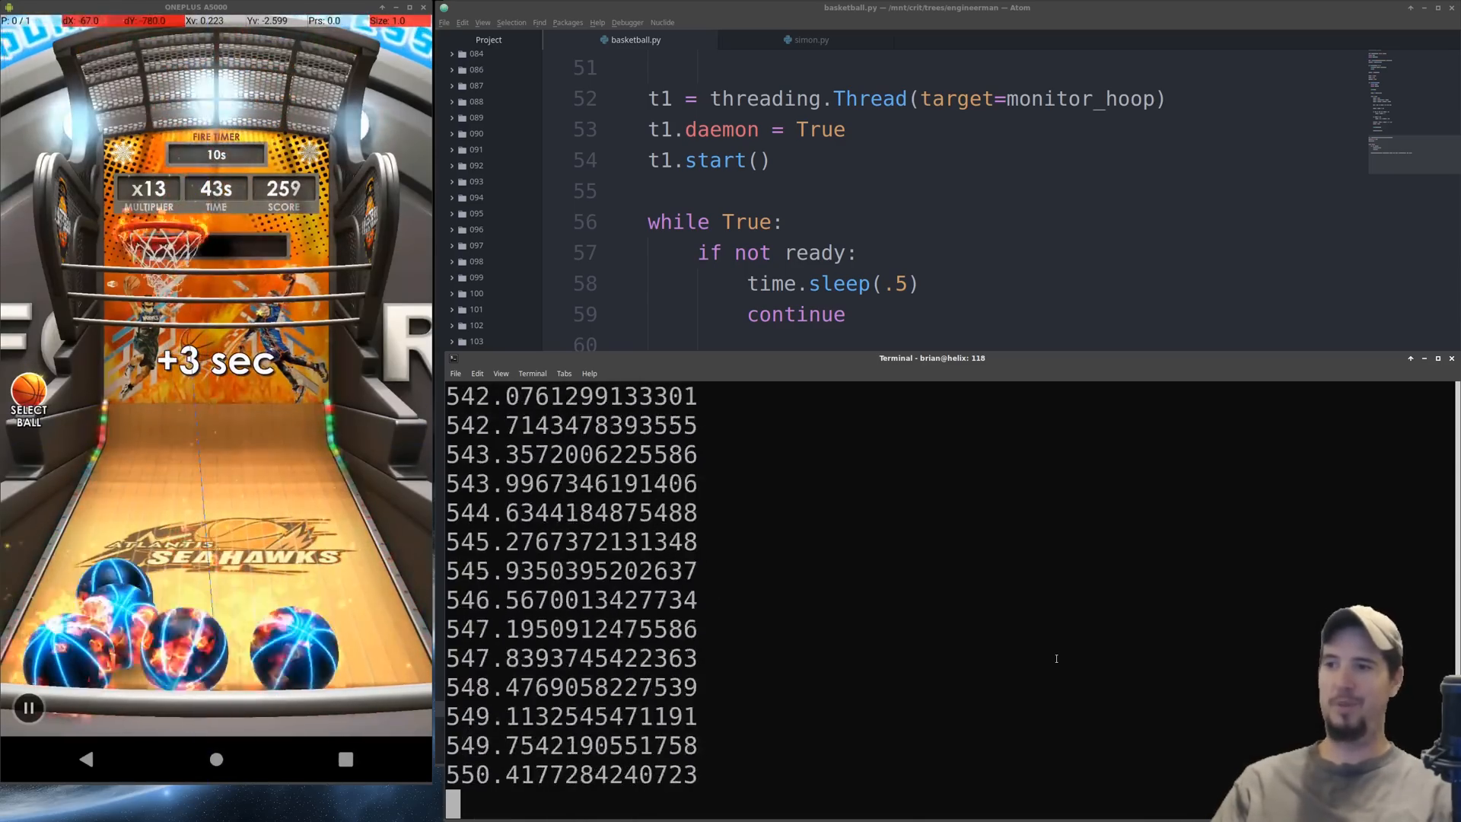
{"action": "key", "text": "ctrl+c"}
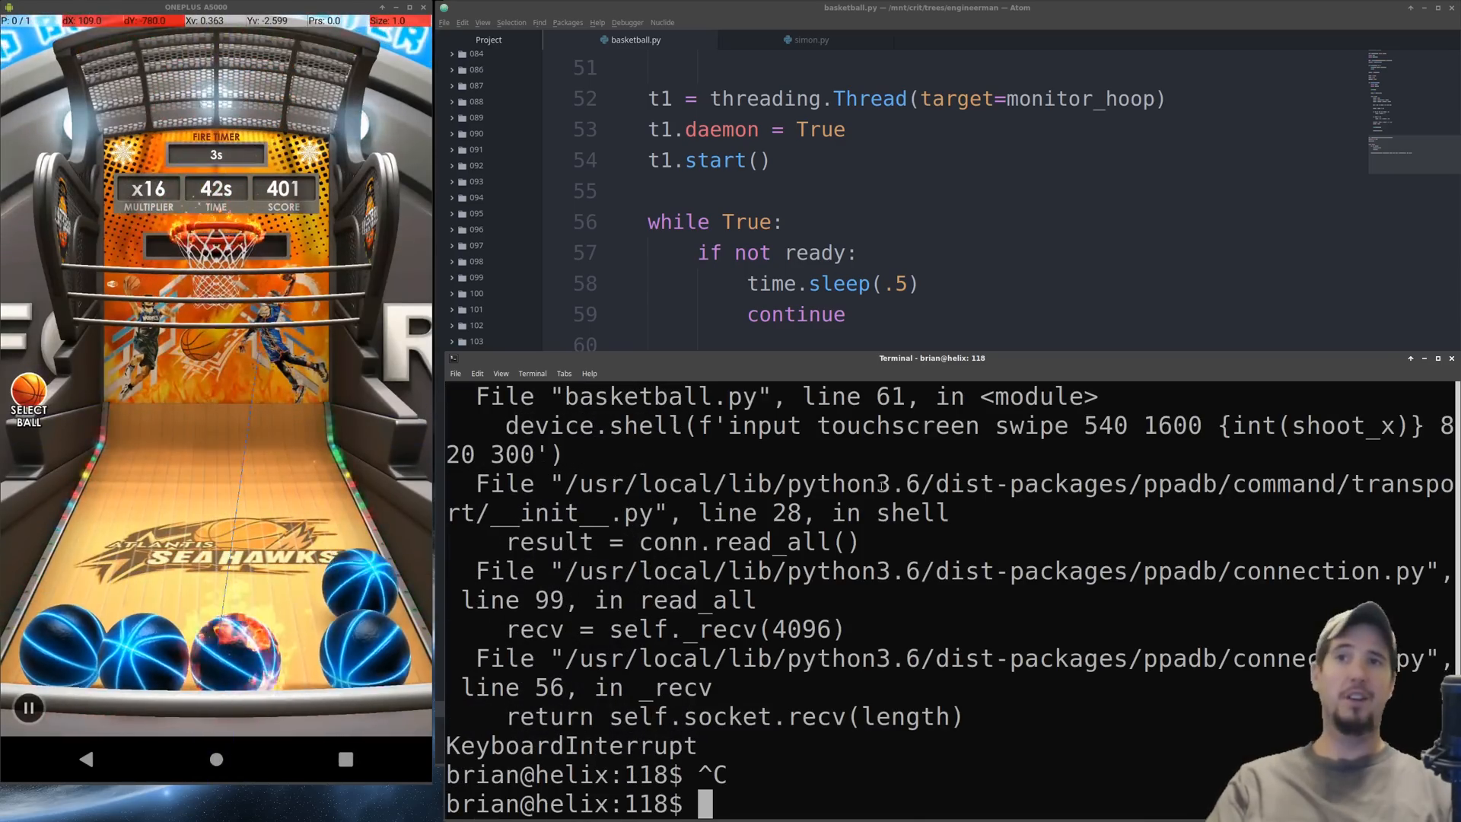